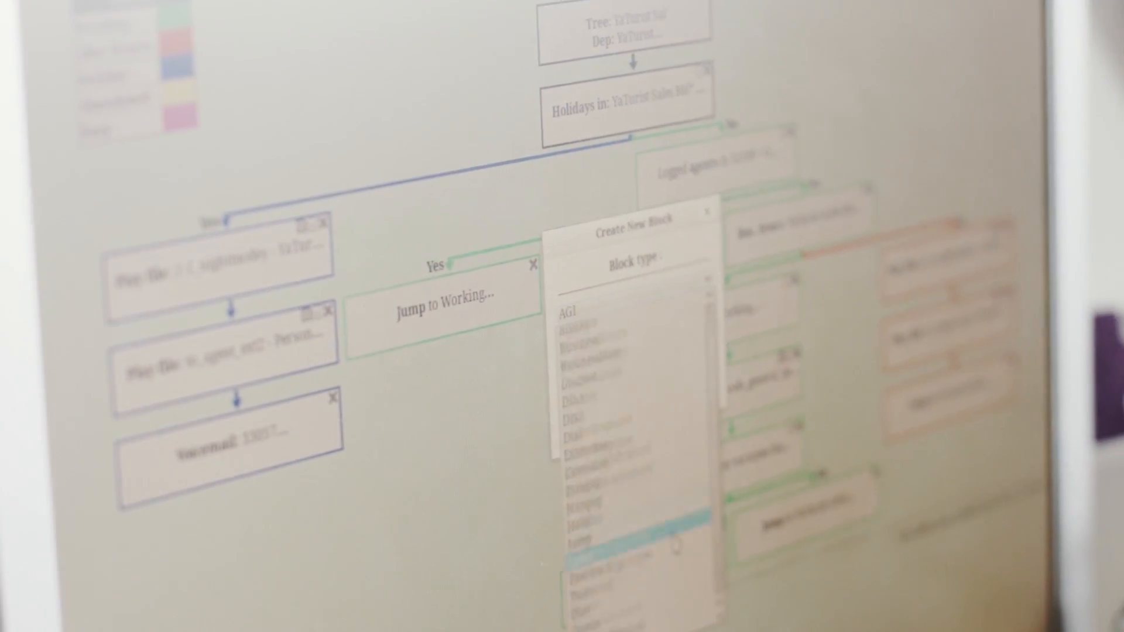
pyautogui.scroll(-3)
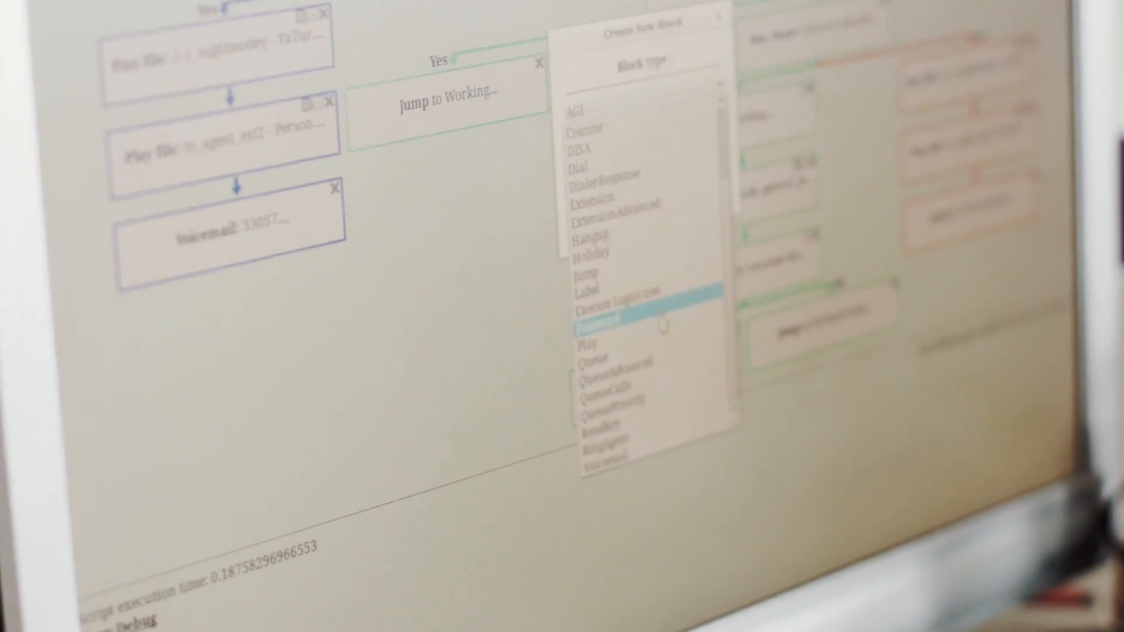